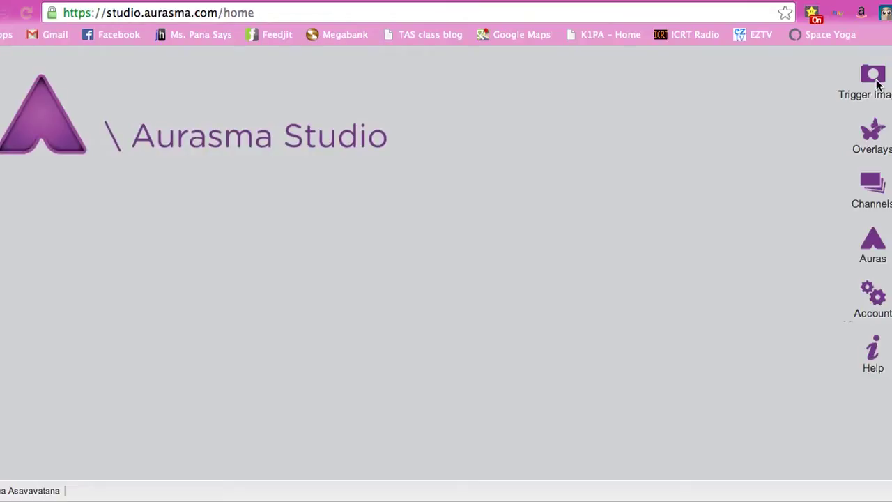
- Show the Trigger Images library from the right-hand sidebar
{"action": "left_click", "coordinate": [872, 75]}
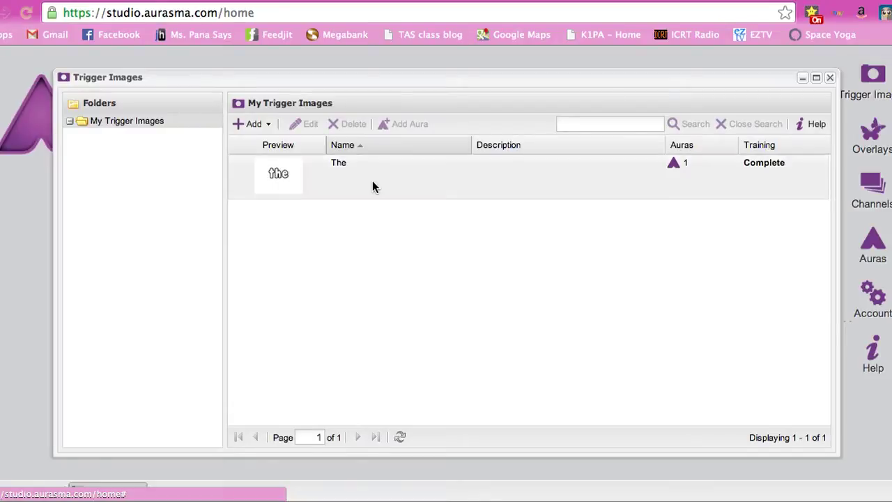
- Create a new trigger image from Chart.jpg and name it 'Look Say Predict'
{"action": "left_click", "coordinate": [248, 123]}
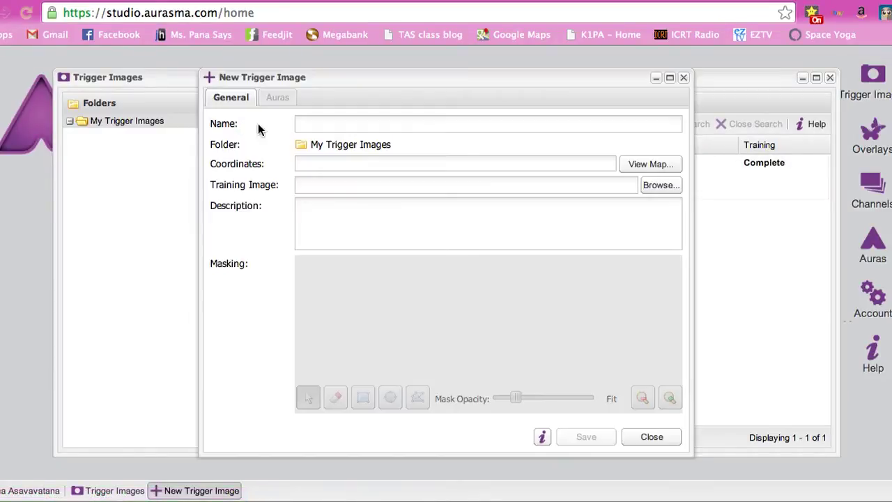
{"action": "left_click", "coordinate": [660, 184]}
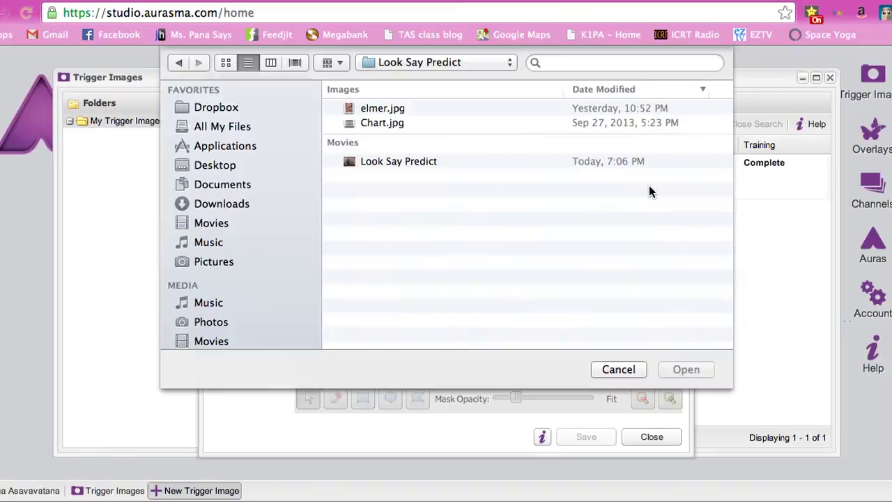
{"action": "left_click", "coordinate": [381, 122]}
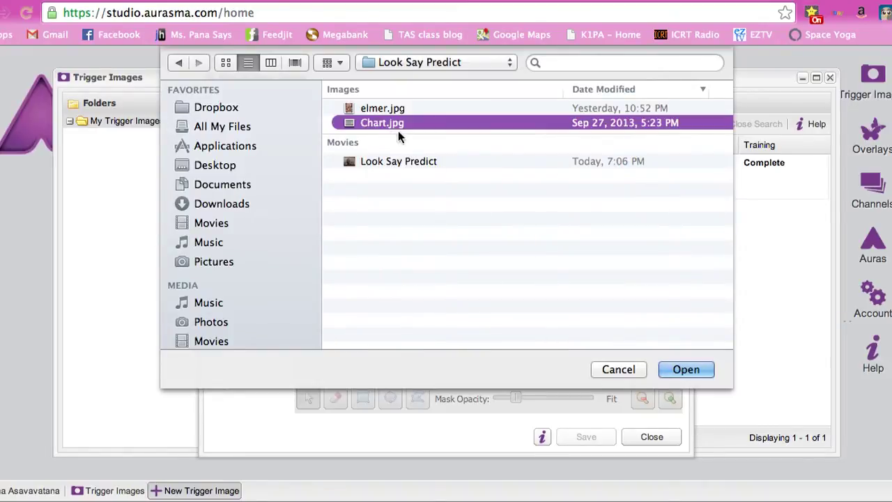
{"action": "left_click", "coordinate": [686, 370]}
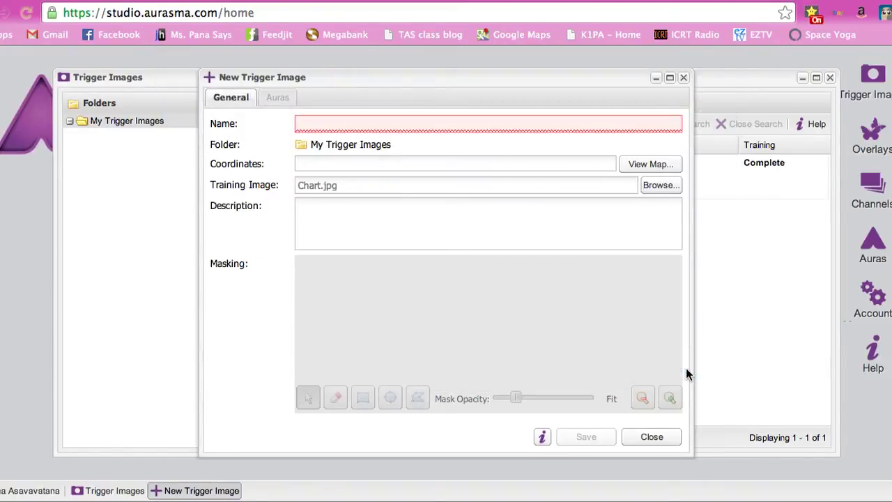
{"action": "type", "text": "Lo"}
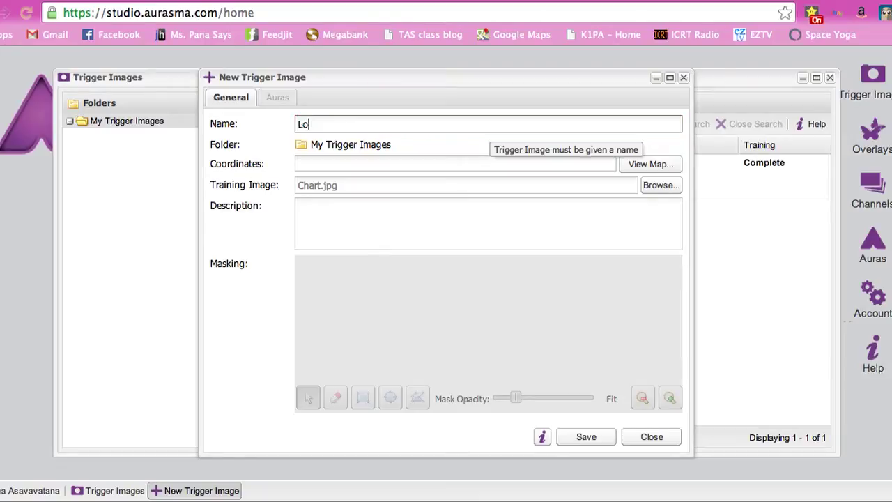
{"action": "type", "text": "ok Say Pred"}
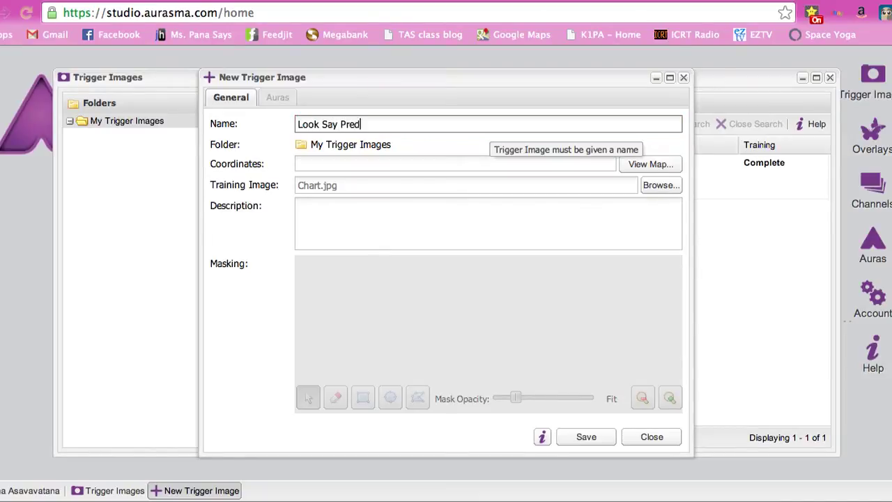
{"action": "type", "text": "ict"}
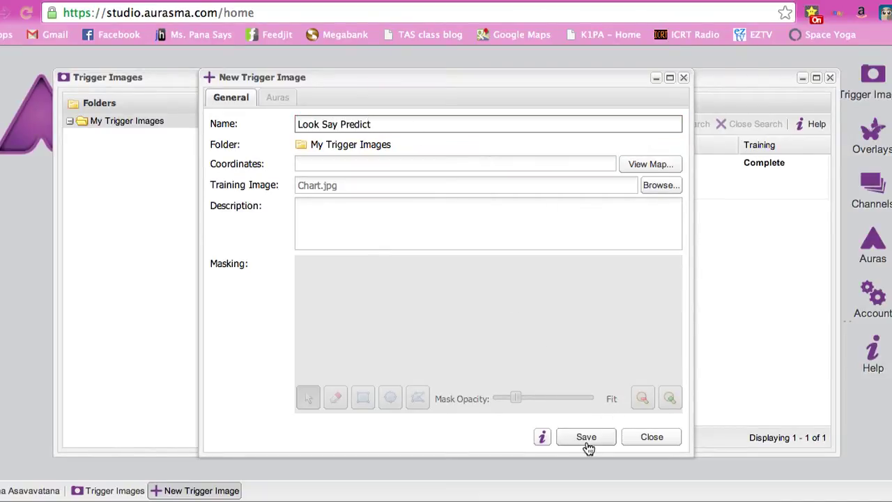
- Save the 'Look Say Predict' trigger image for training and close the Trigger Images library
{"action": "left_click", "coordinate": [585, 437]}
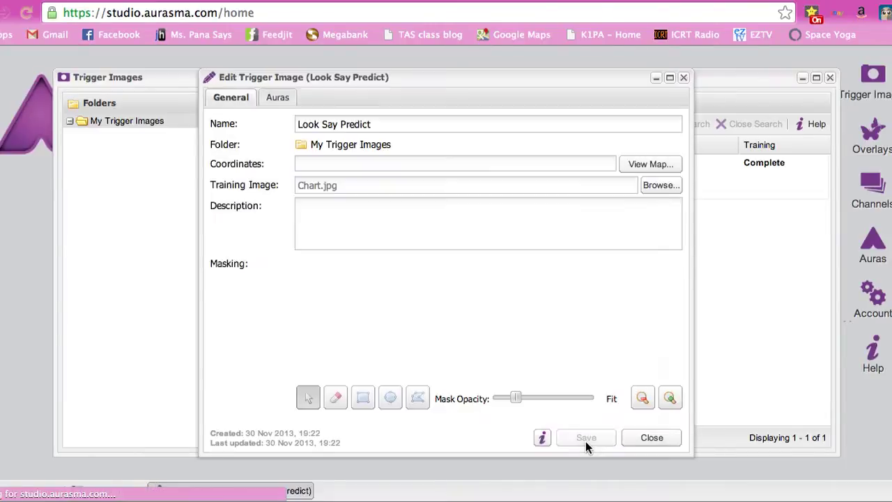
{"action": "left_click", "coordinate": [585, 437]}
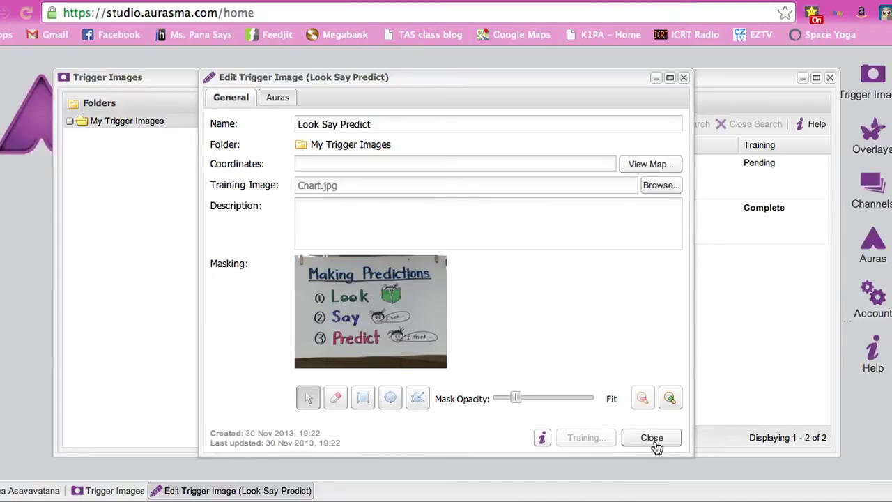
{"action": "left_click", "coordinate": [650, 437]}
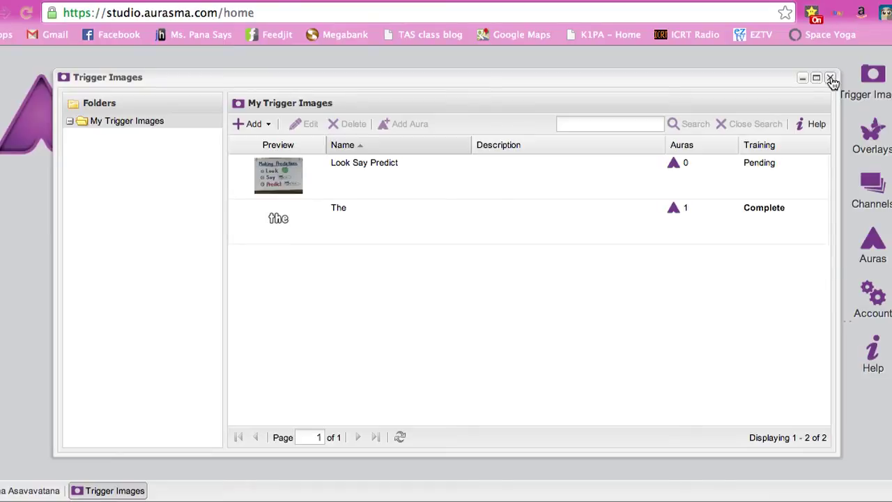
{"action": "left_click", "coordinate": [830, 78]}
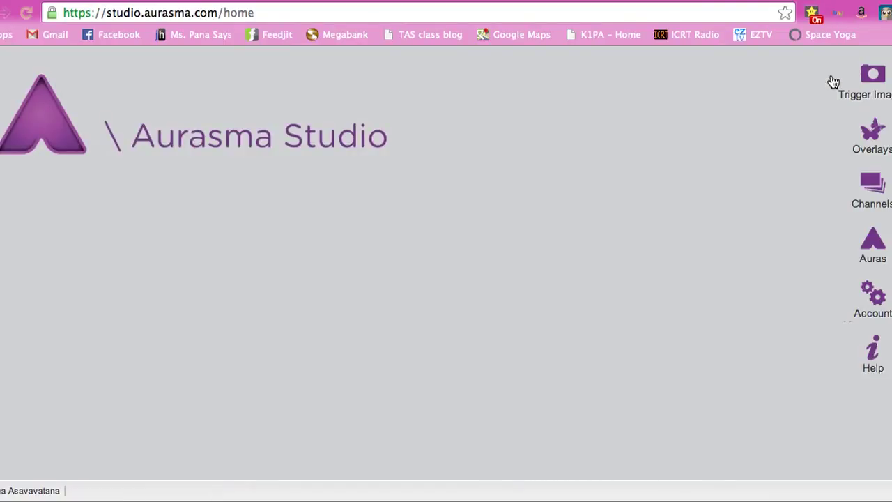
{"action": "mouse_move", "coordinate": [873, 131]}
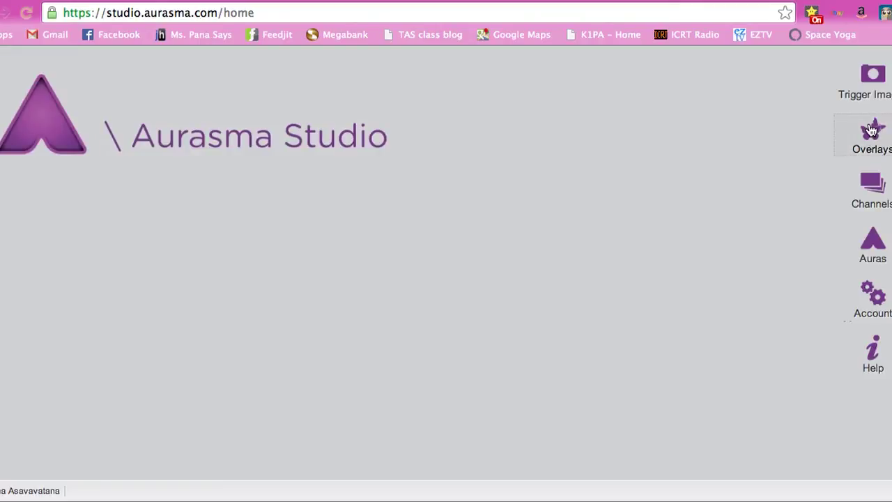
- Show the Overlays library from the right-hand sidebar
{"action": "left_click", "coordinate": [873, 131]}
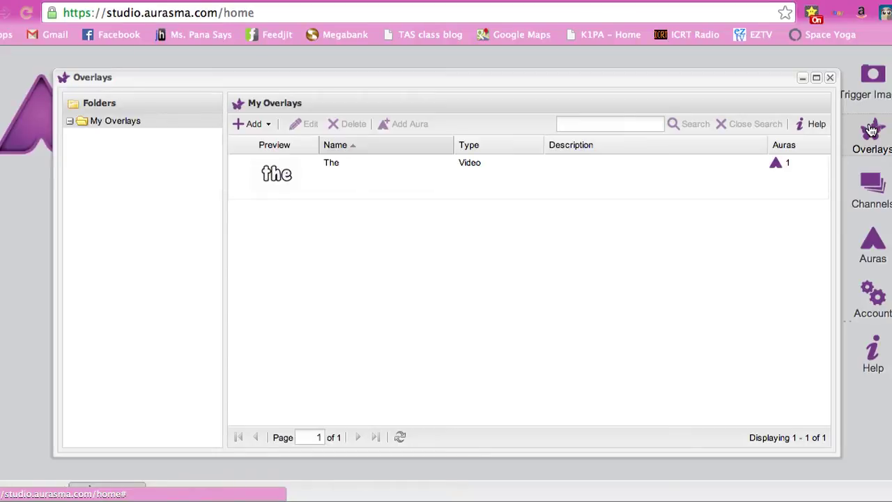
{"action": "mouse_move", "coordinate": [223, 140]}
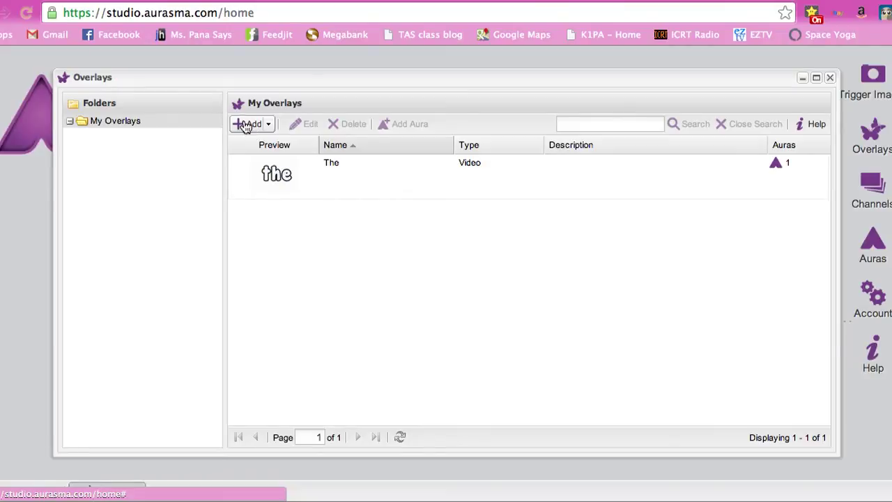
- Create a new overlay from elmer.jpg and name it 'Elmer'
{"action": "left_click", "coordinate": [250, 122]}
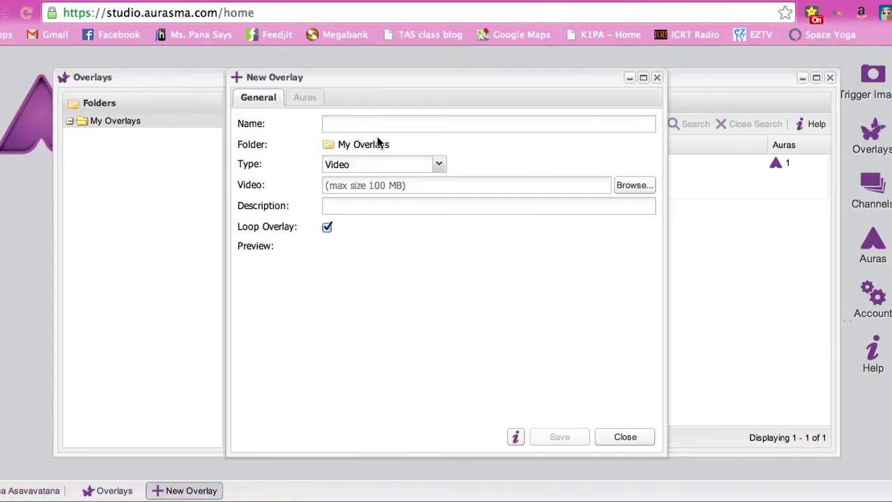
{"action": "mouse_move", "coordinate": [619, 189]}
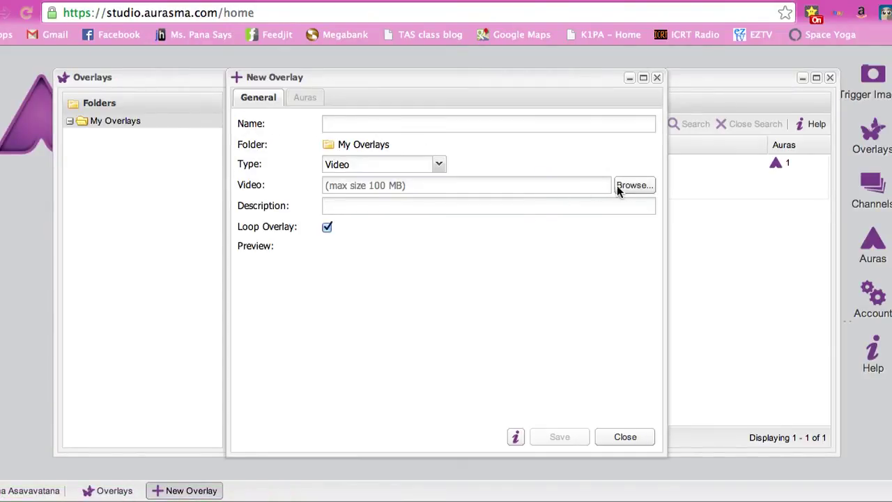
{"action": "left_click", "coordinate": [633, 184]}
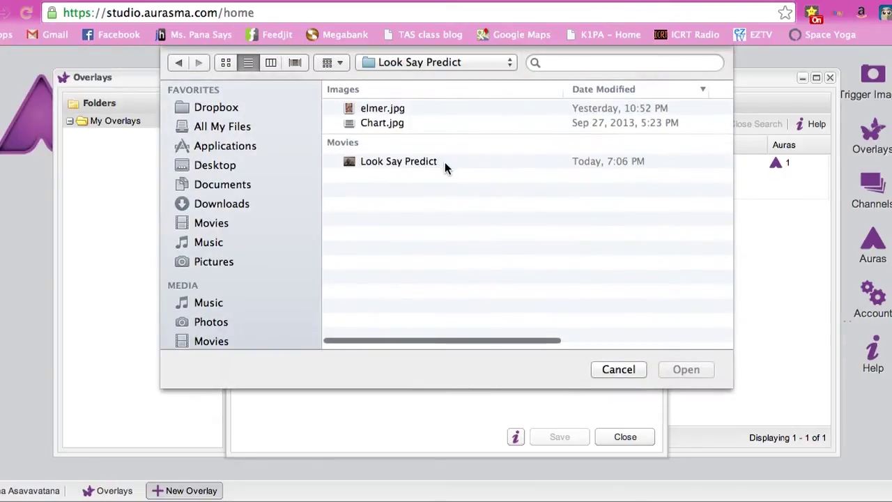
{"action": "left_click", "coordinate": [382, 109]}
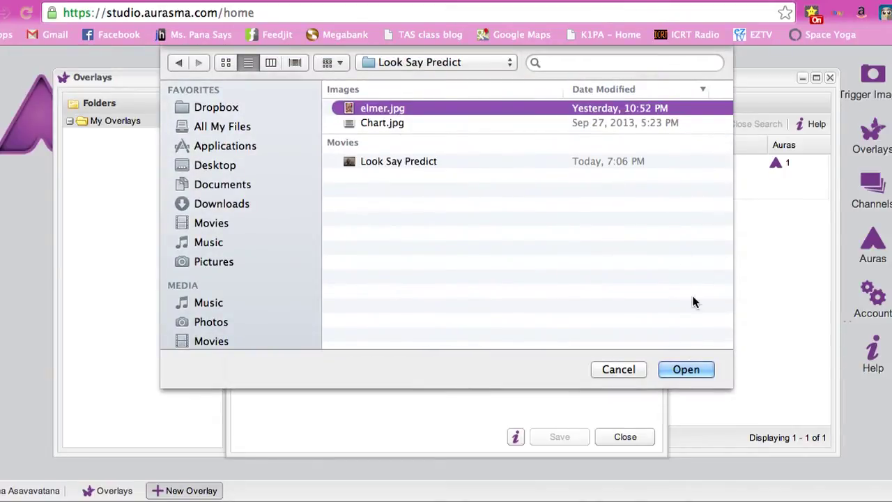
{"action": "left_click", "coordinate": [686, 370]}
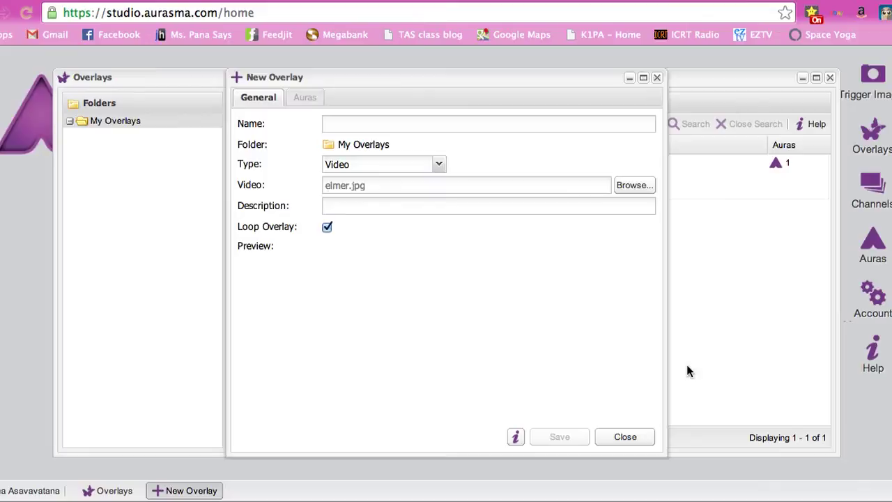
{"action": "left_click", "coordinate": [471, 122]}
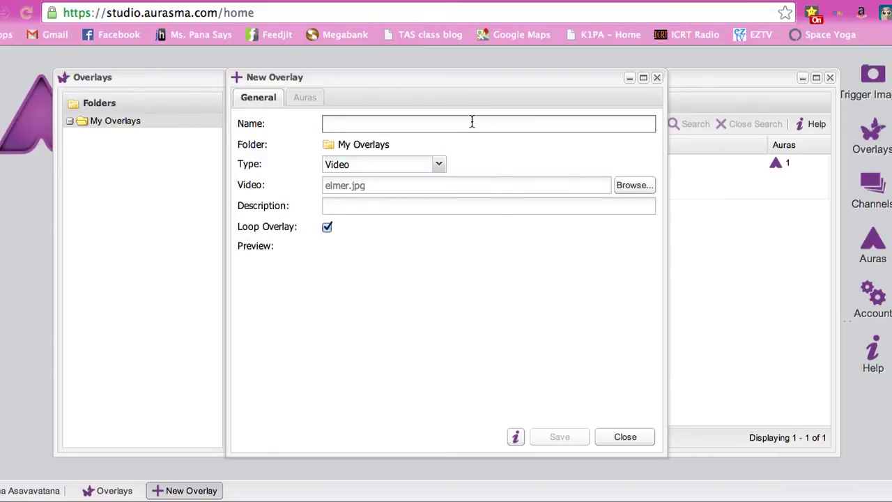
{"action": "type", "text": "Elmer"}
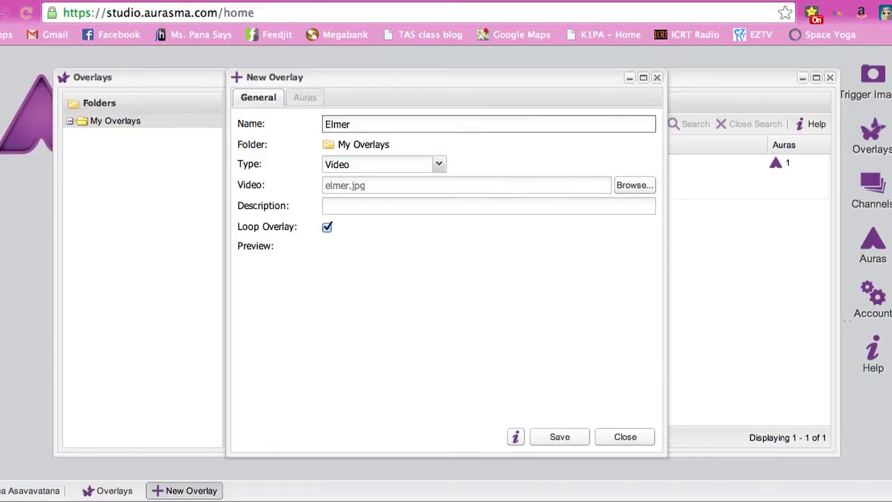
{"action": "mouse_move", "coordinate": [535, 404]}
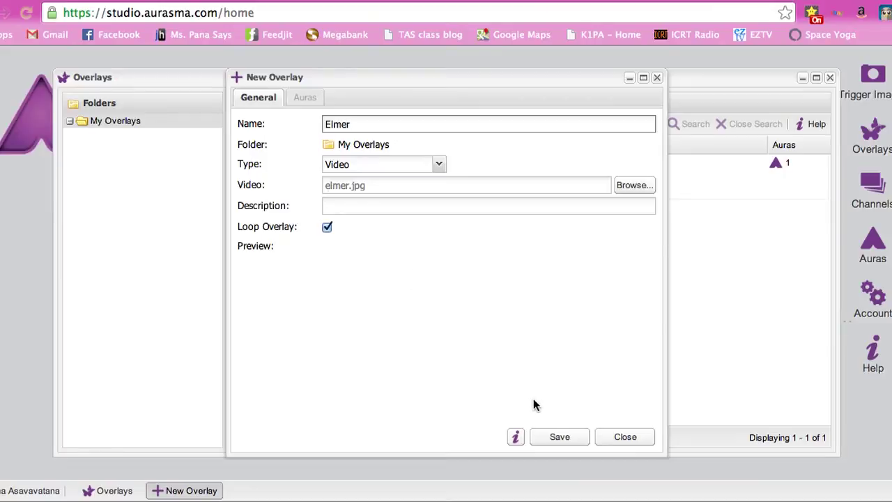
- Set the Elmer overlay type to Image, save it and return to the overlay list
{"action": "left_click", "coordinate": [437, 164]}
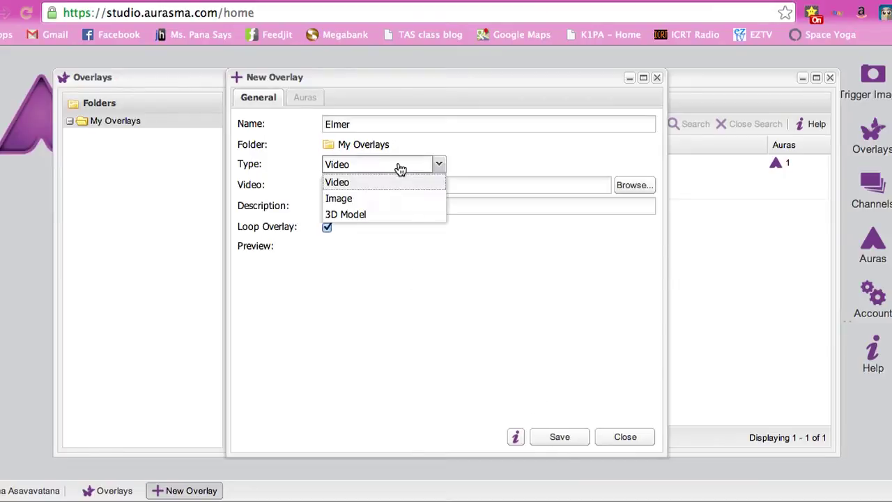
{"action": "left_click", "coordinate": [339, 198]}
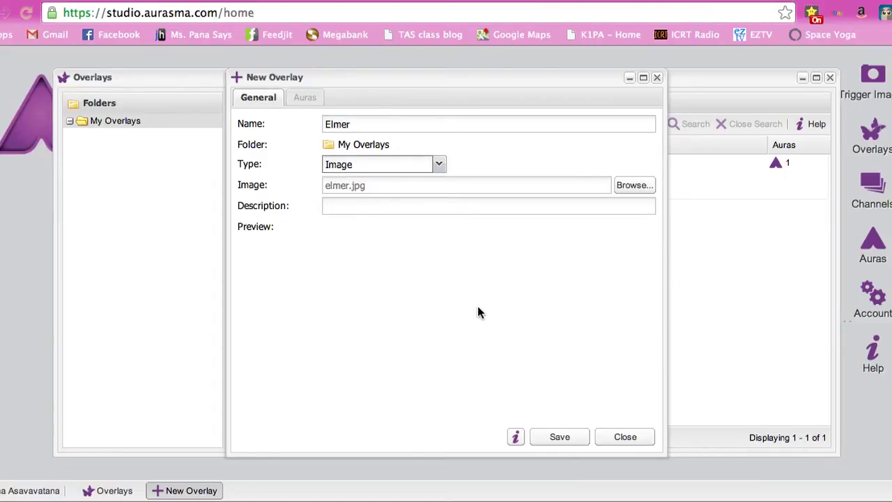
{"action": "left_click", "coordinate": [559, 437]}
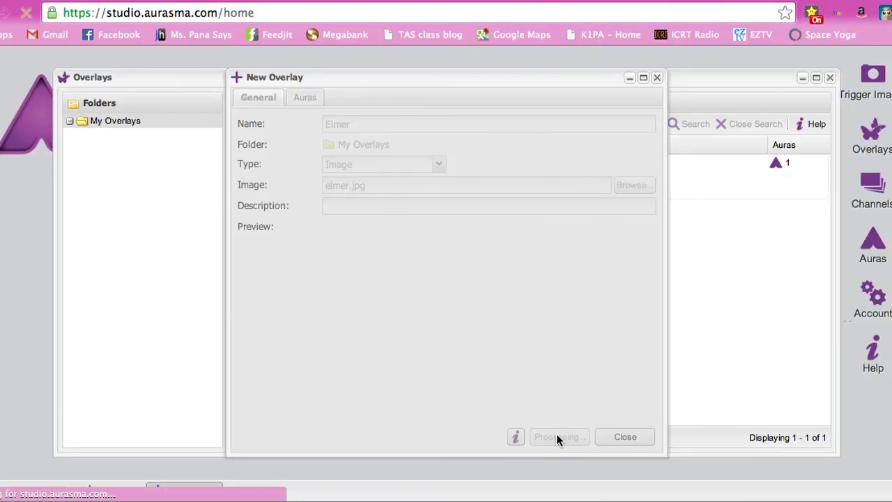
{"action": "left_click", "coordinate": [557, 438]}
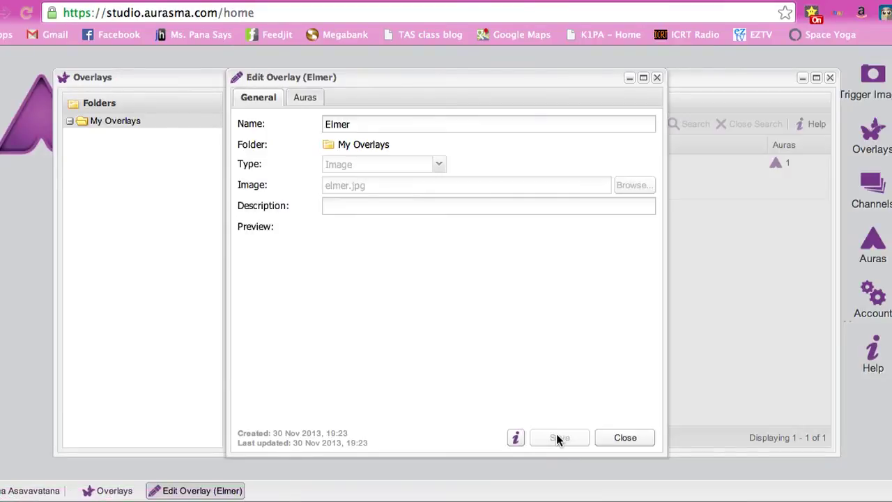
{"action": "left_click", "coordinate": [624, 437]}
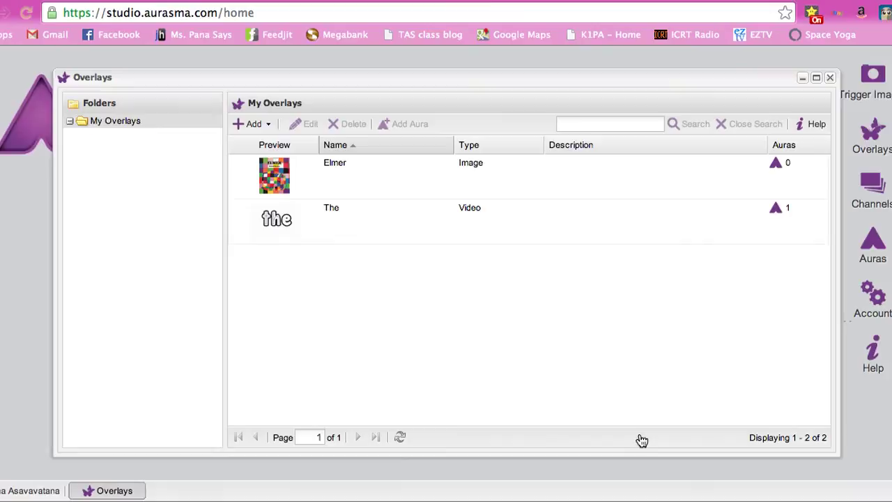
- Create a new overlay from Look Say Predict.mov and name it 'Look Say Predict'
{"action": "left_click", "coordinate": [249, 123]}
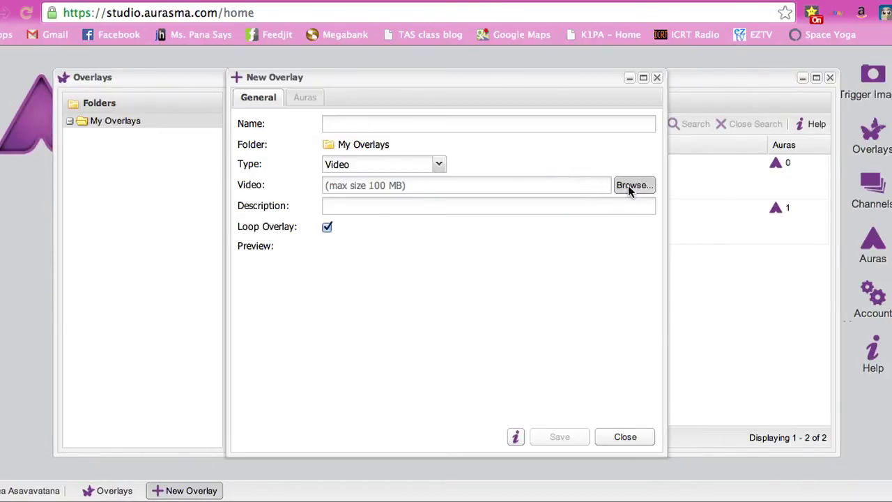
{"action": "left_click", "coordinate": [633, 184]}
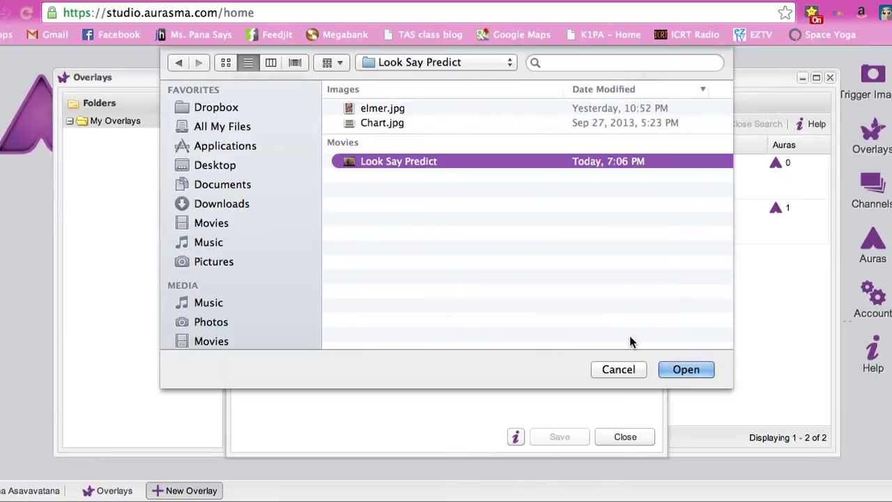
{"action": "left_click", "coordinate": [686, 369]}
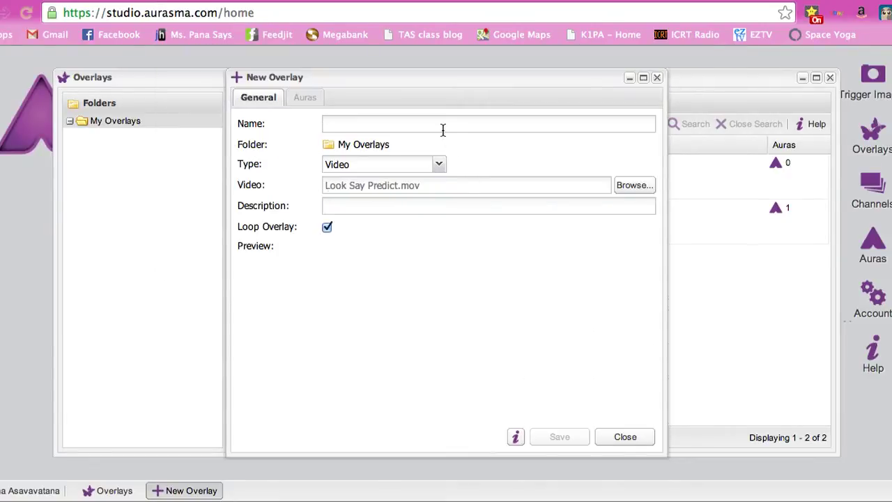
{"action": "type", "text": "Look Say Predict"}
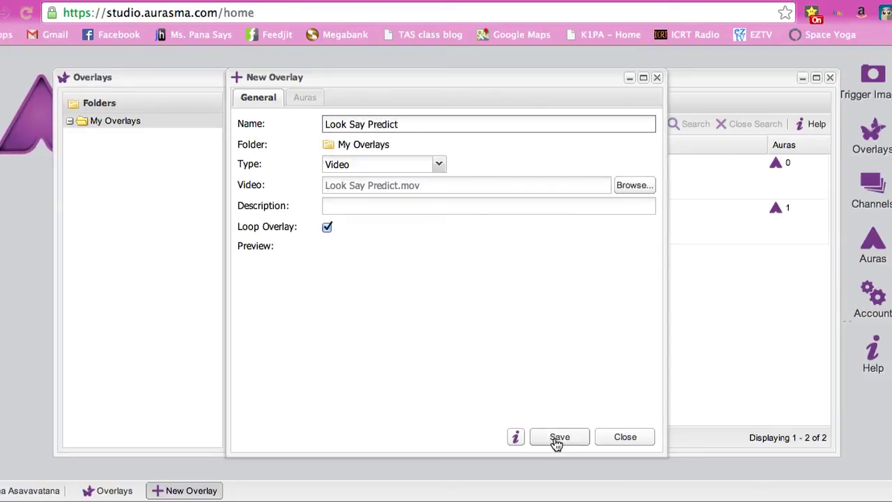
- Save the Look Say Predict video overlay and close the Overlays library
{"action": "left_click", "coordinate": [559, 438]}
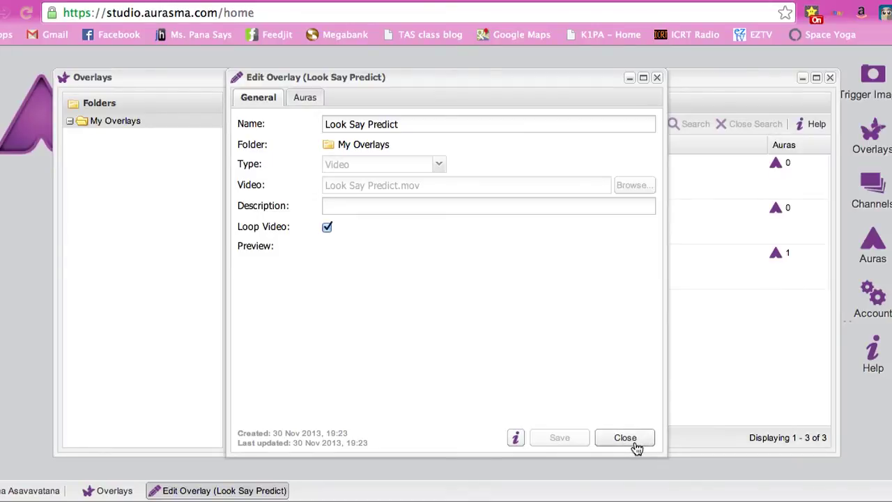
{"action": "left_click", "coordinate": [625, 438]}
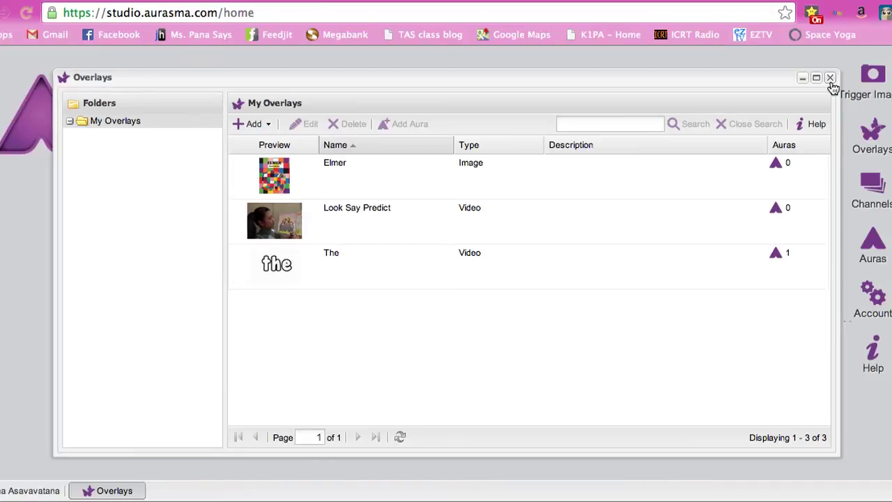
{"action": "left_click", "coordinate": [831, 79]}
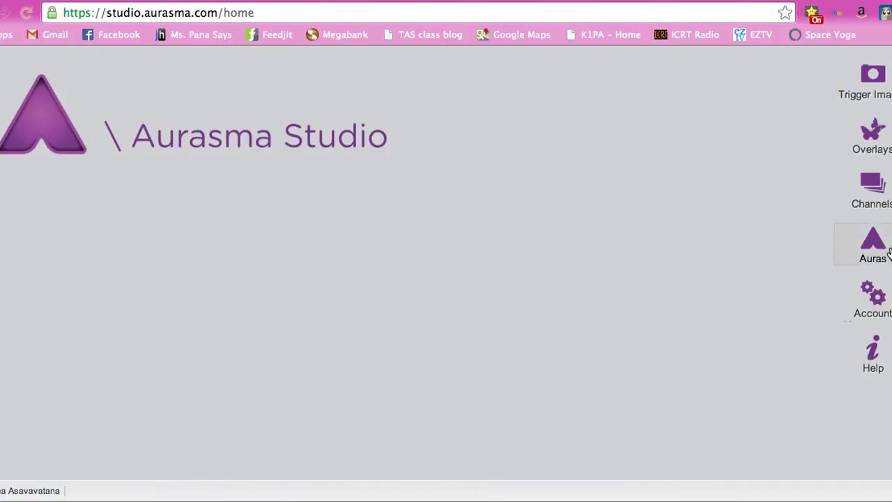
- Create a new aura and name it 'Look Say Predict' in its Aura Details
{"action": "left_click", "coordinate": [872, 240]}
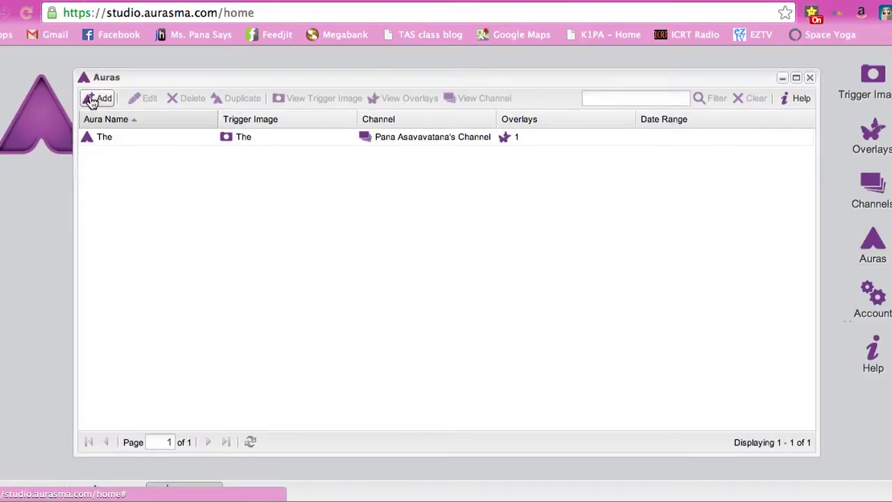
{"action": "left_click", "coordinate": [101, 98]}
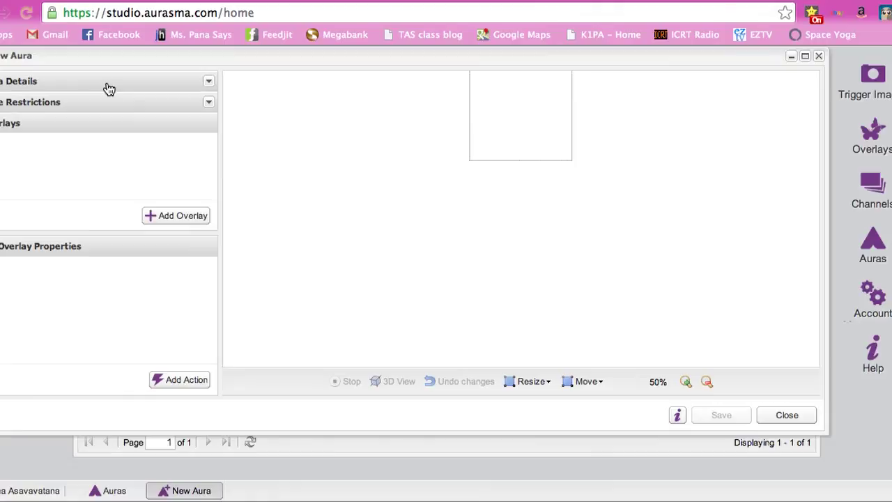
{"action": "left_click", "coordinate": [209, 81]}
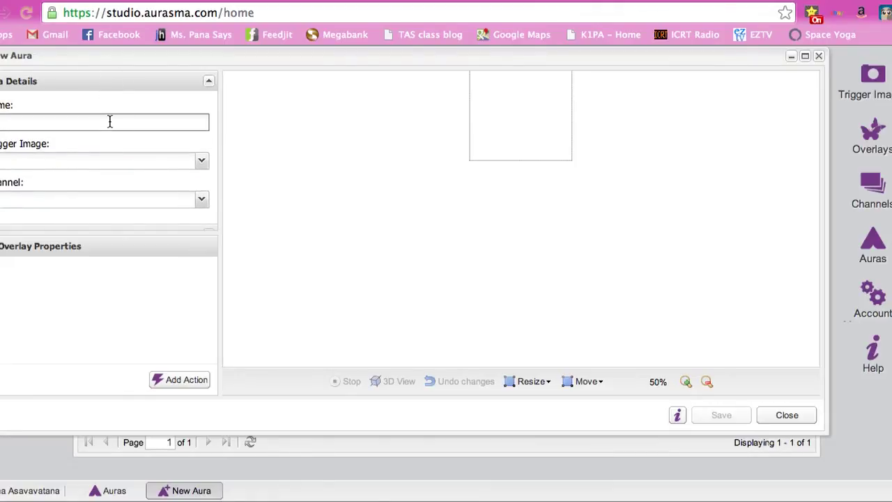
{"action": "type", "text": "ok Say Predict"}
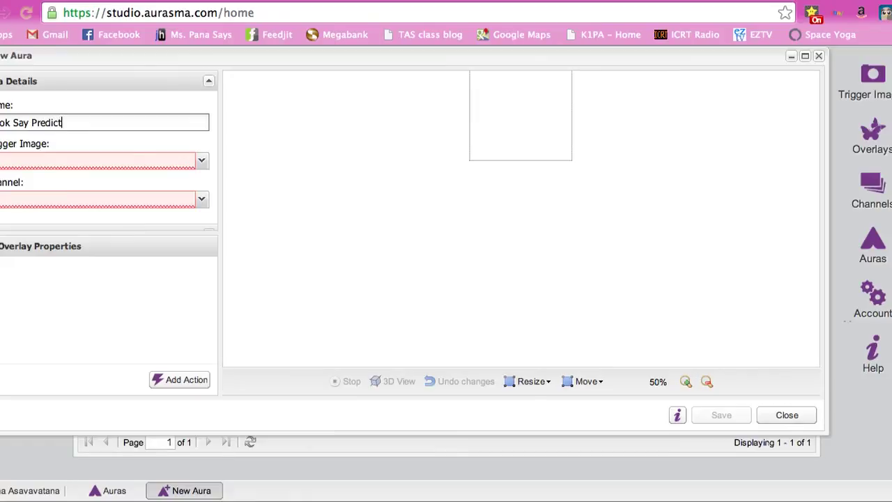
- Assign the Look Say Predict trigger image and a channel to the aura, with the whole chart in view
{"action": "left_click", "coordinate": [202, 161]}
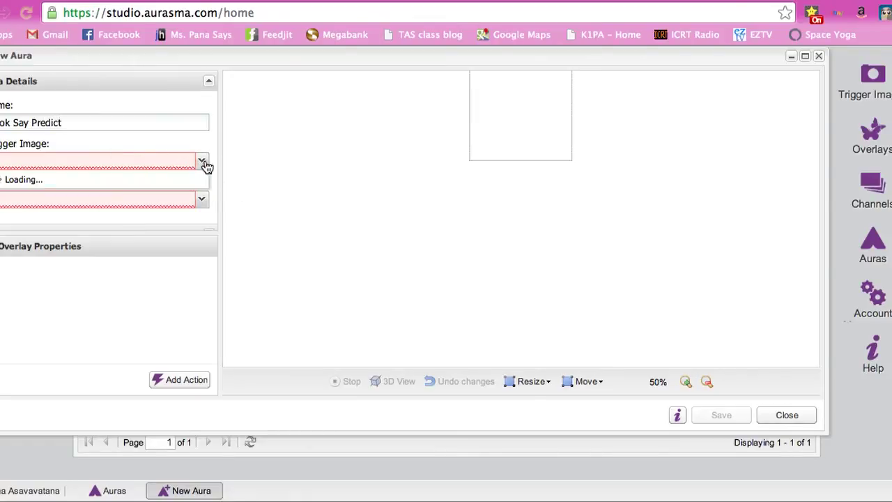
{"action": "left_click", "coordinate": [202, 161]}
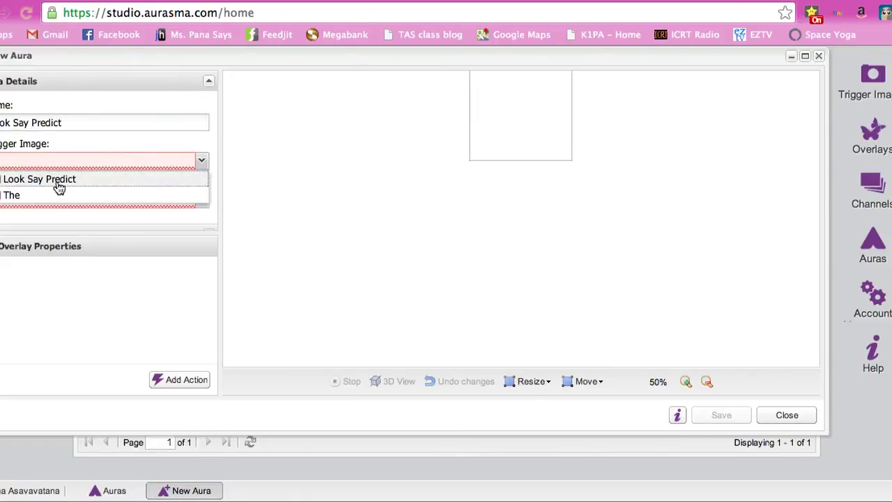
{"action": "left_click", "coordinate": [39, 178]}
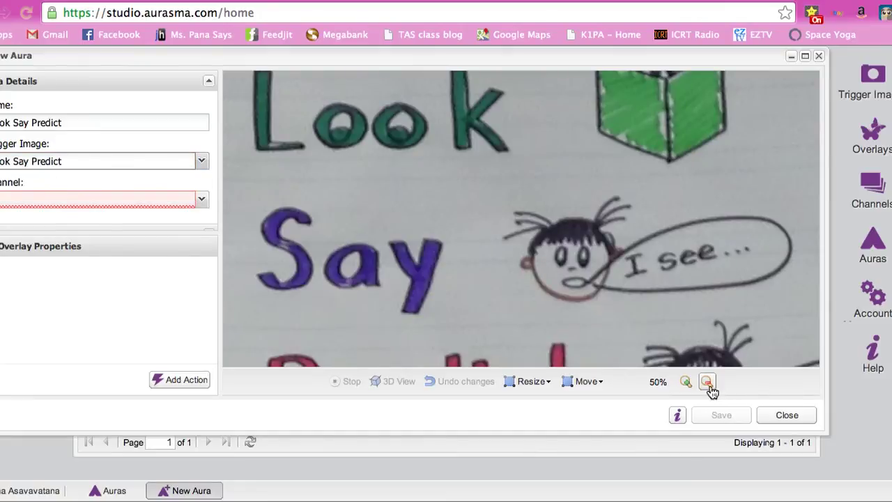
{"action": "left_click", "coordinate": [707, 382]}
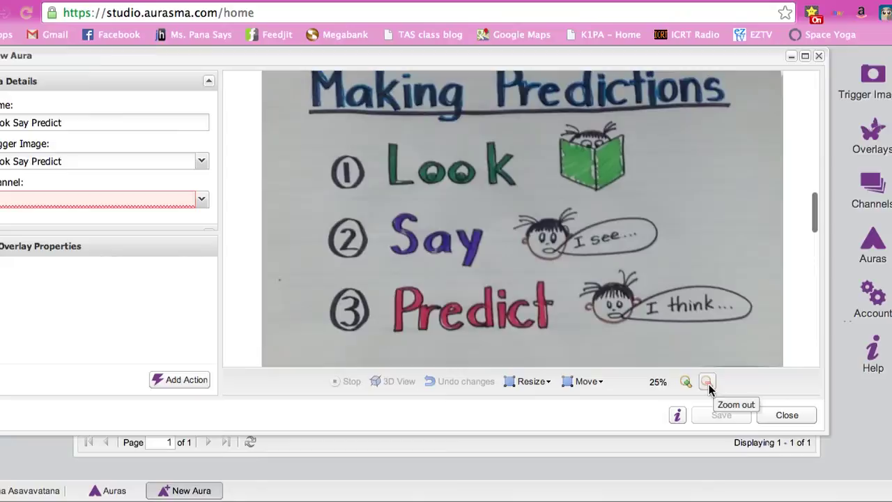
{"action": "mouse_move", "coordinate": [270, 258]}
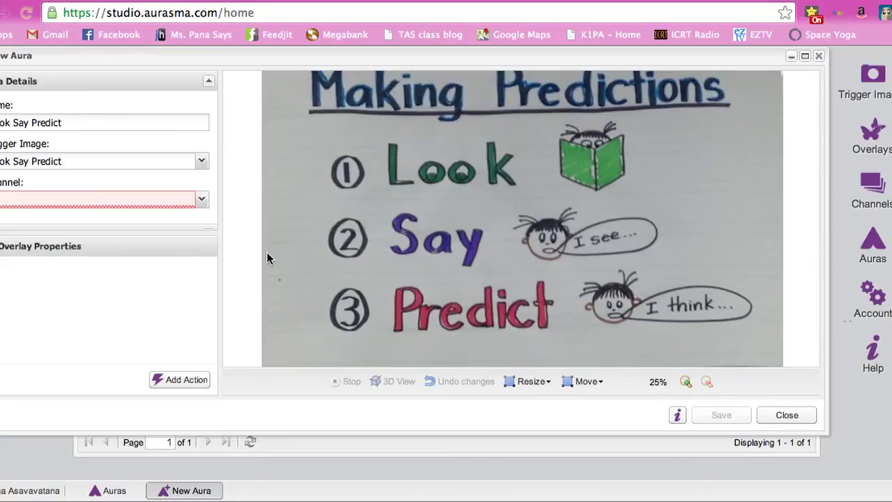
{"action": "left_click", "coordinate": [202, 200]}
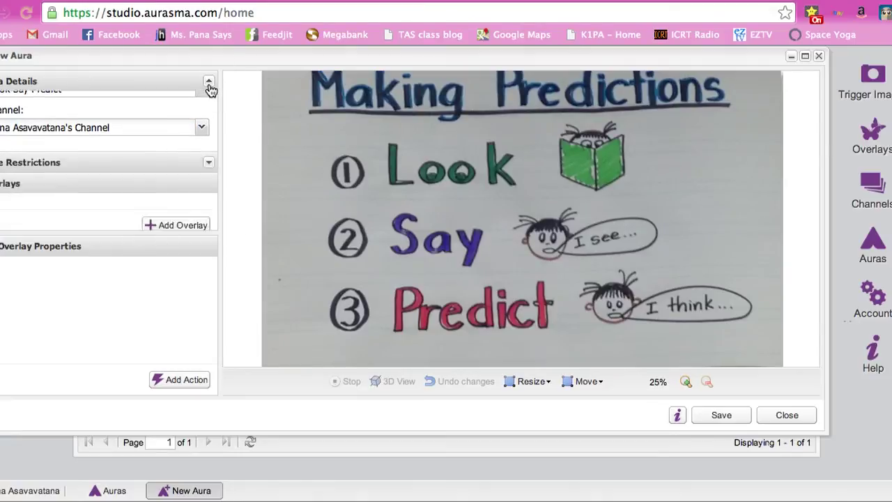
{"action": "left_click", "coordinate": [209, 81]}
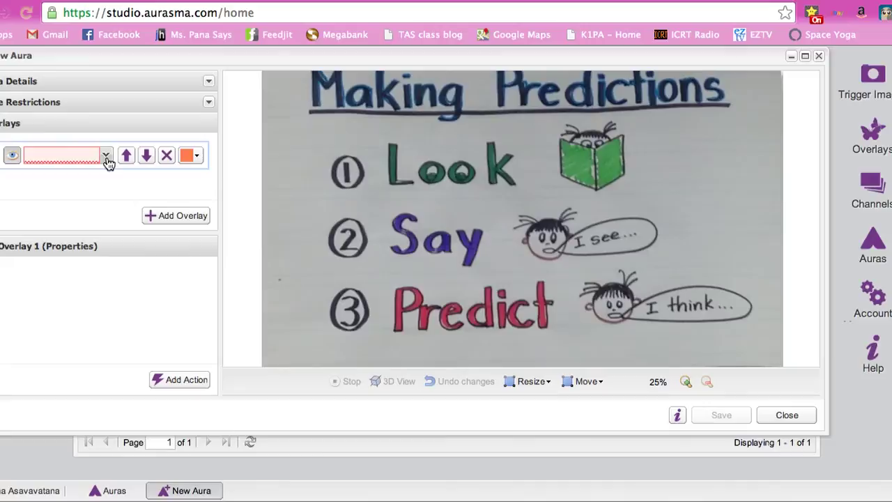
- Add the Elmer overlay to the aura, shrunk and moved to the chart's right edge
{"action": "left_click", "coordinate": [106, 154]}
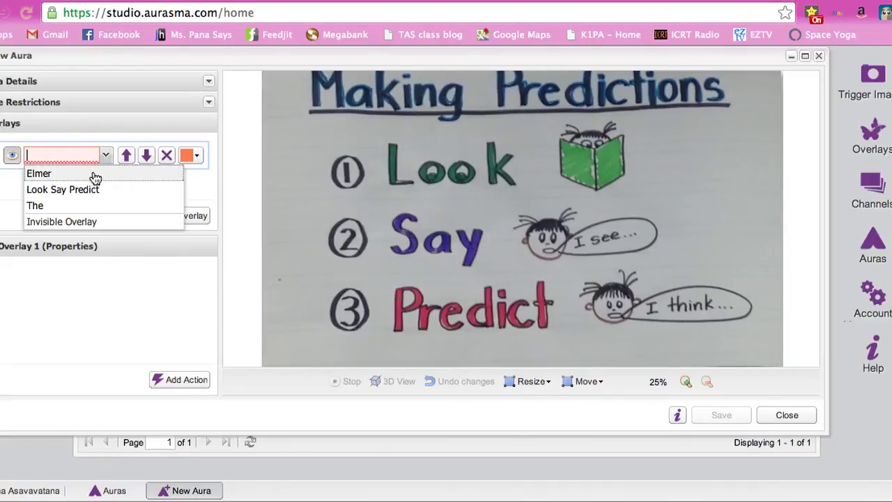
{"action": "left_click", "coordinate": [39, 173]}
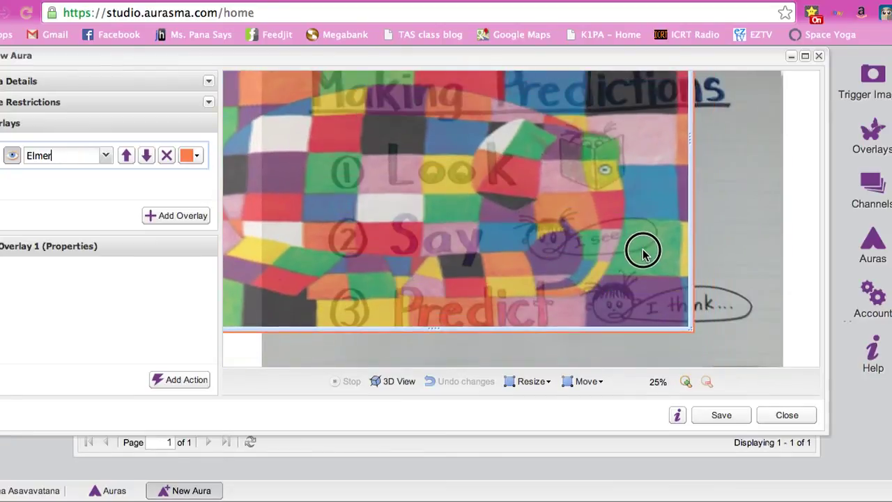
{"action": "left_click_drag", "start_coordinate": [641, 251], "coordinate": [435, 148]}
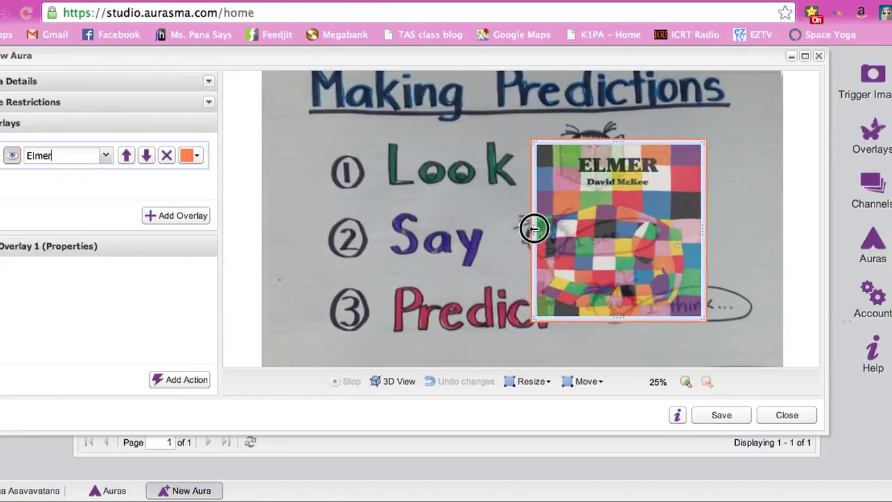
{"action": "left_click_drag", "start_coordinate": [532, 228], "coordinate": [620, 230]}
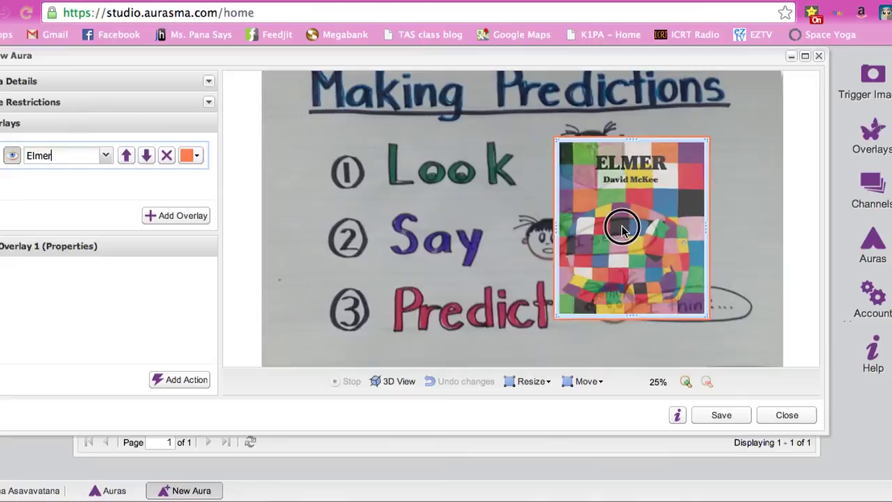
{"action": "left_click_drag", "start_coordinate": [621, 230], "coordinate": [676, 212]}
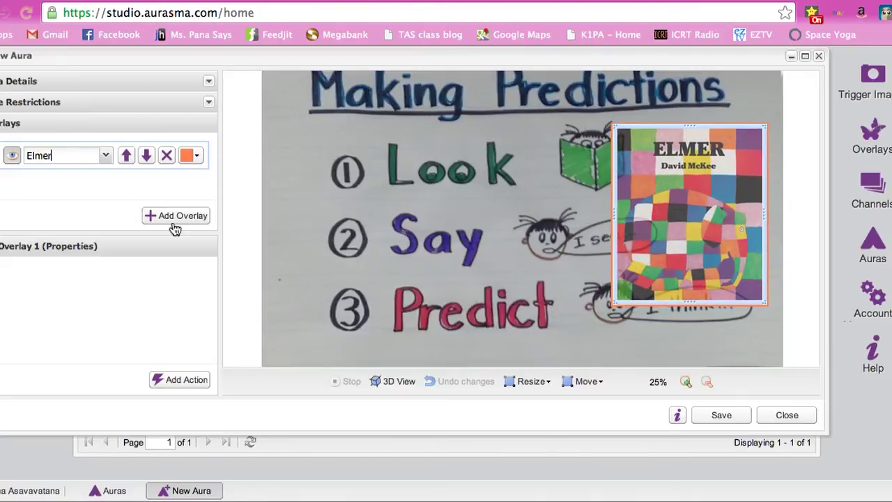
- Add the Look Say Predict video as a second overlay, resized over the chart's Look Say Predict words
{"action": "left_click", "coordinate": [175, 214]}
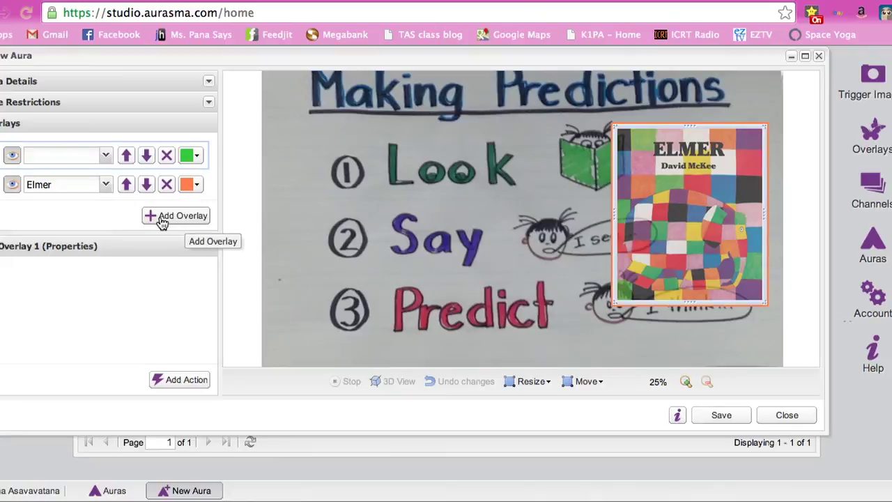
{"action": "left_click", "coordinate": [105, 155]}
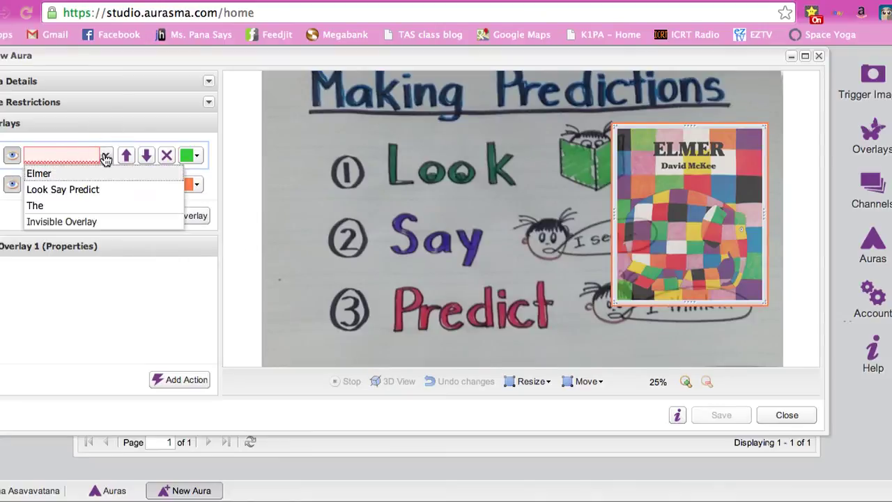
{"action": "left_click", "coordinate": [62, 189]}
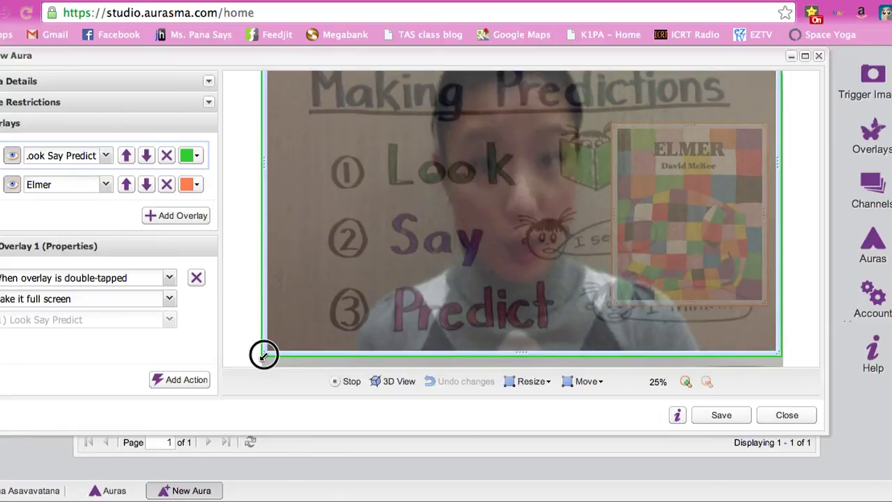
{"action": "left_click_drag", "start_coordinate": [264, 354], "coordinate": [480, 248]}
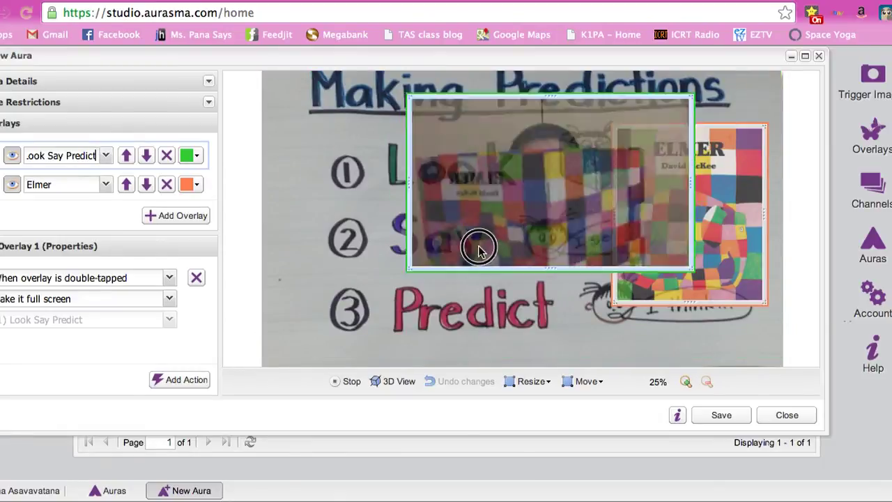
{"action": "left_click_drag", "start_coordinate": [479, 248], "coordinate": [574, 328]}
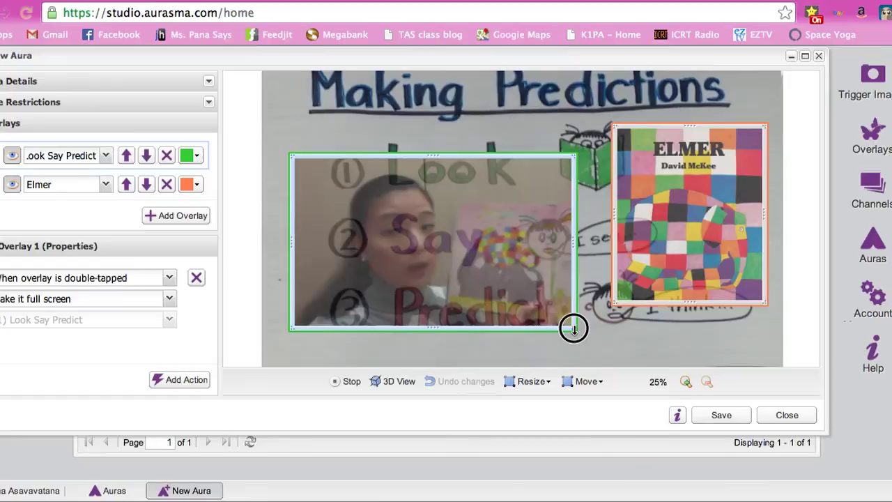
{"action": "left_click_drag", "start_coordinate": [574, 327], "coordinate": [531, 331]}
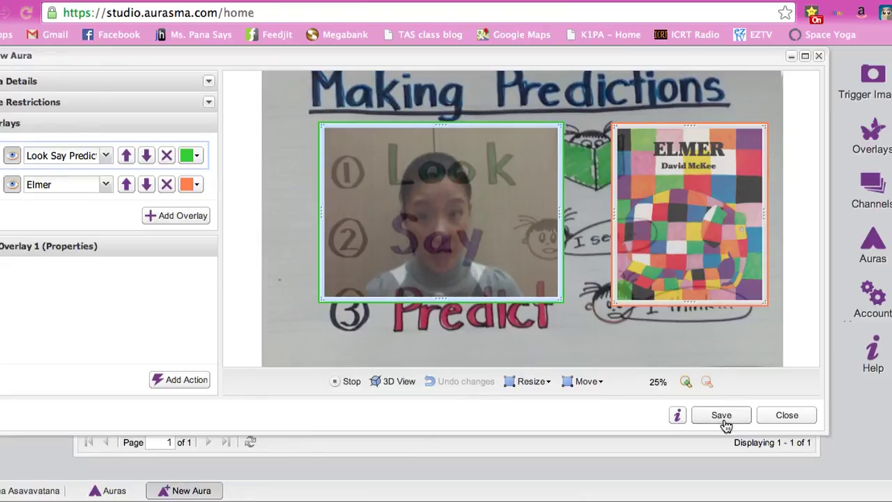
- Save the Look Say Predict aura with both overlays placed on the chart
{"action": "left_click", "coordinate": [722, 415]}
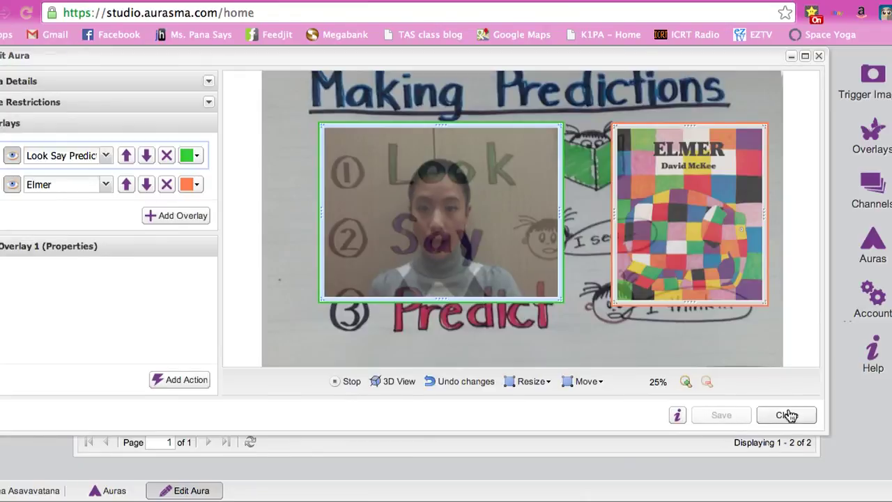